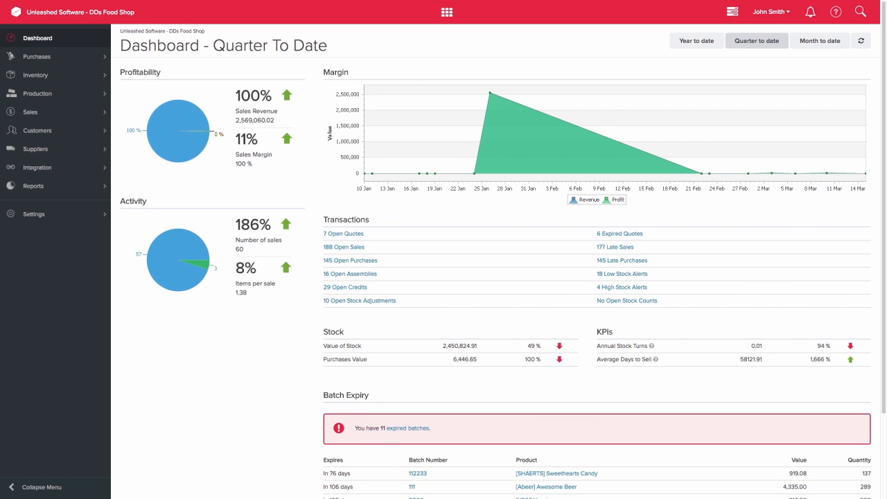
- Add a new stock adjustment line of 2 Sweethearts Candy with the comment 'found 2 packets'
left_click(359, 300)
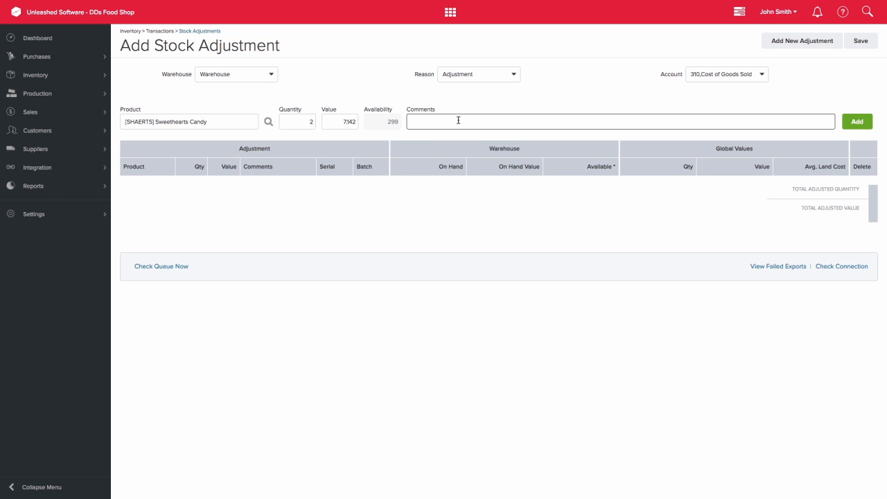
type("found 2 packets")
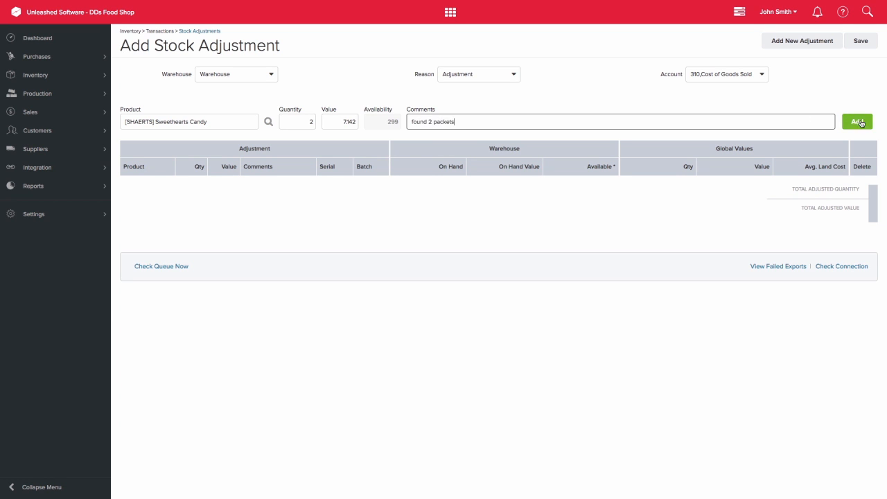
left_click(861, 122)
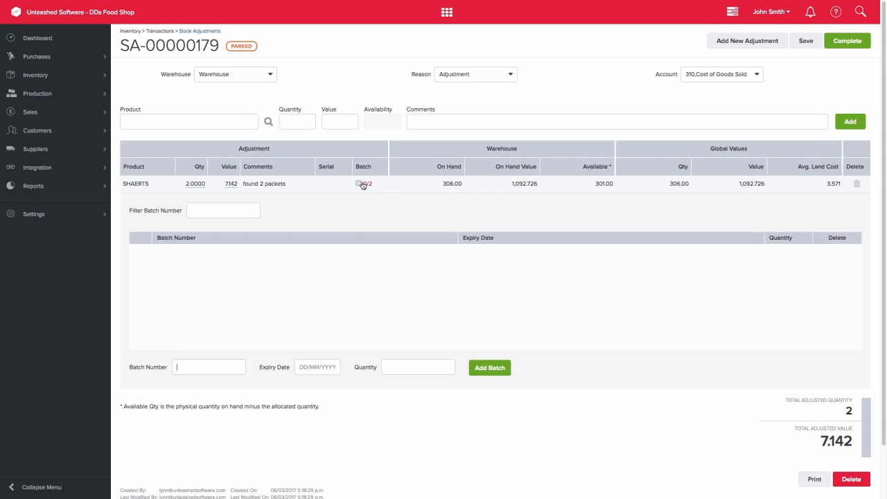
- Record batch B211, expiry 30/04/2017, covering both Sweethearts Candy packets
type("B211")
left_click(317, 368)
type("30/04/2017")
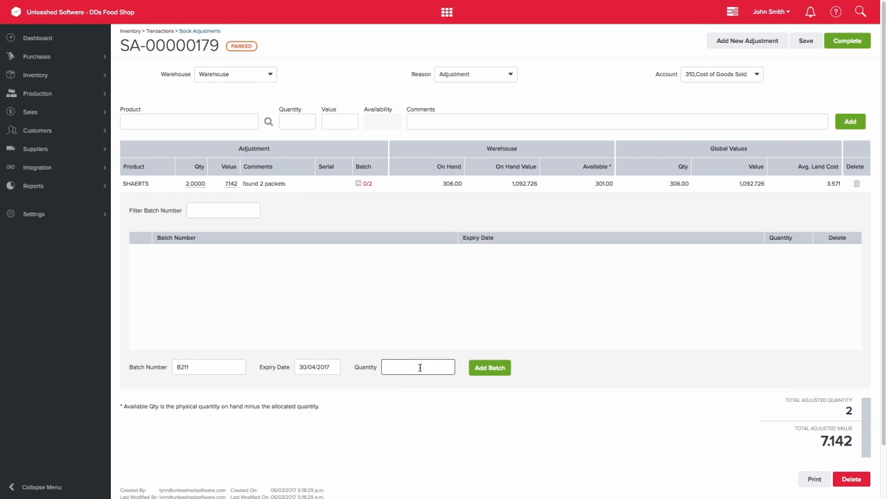
left_click(488, 368)
type("delu")
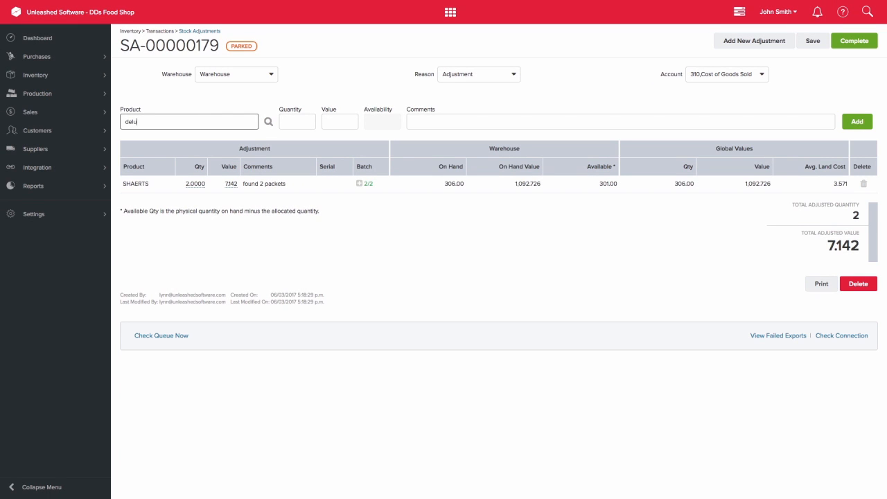
- Add a line removing 3 Deluxe peanuts with the comment 'broken stock'
left_click(189, 122)
type("-3")
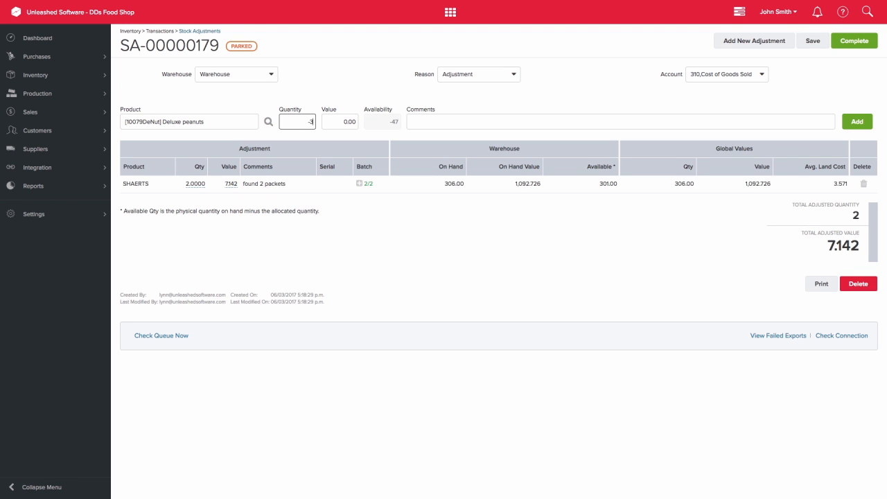
type("broken stock")
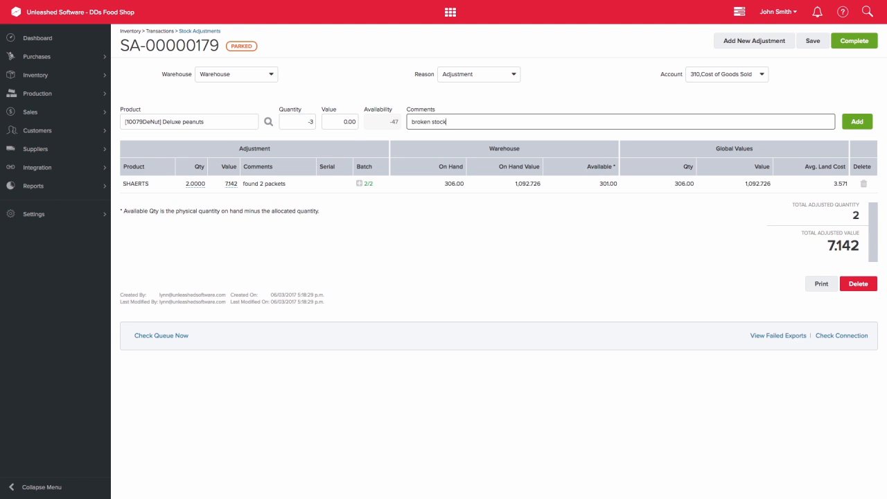
left_click(856, 122)
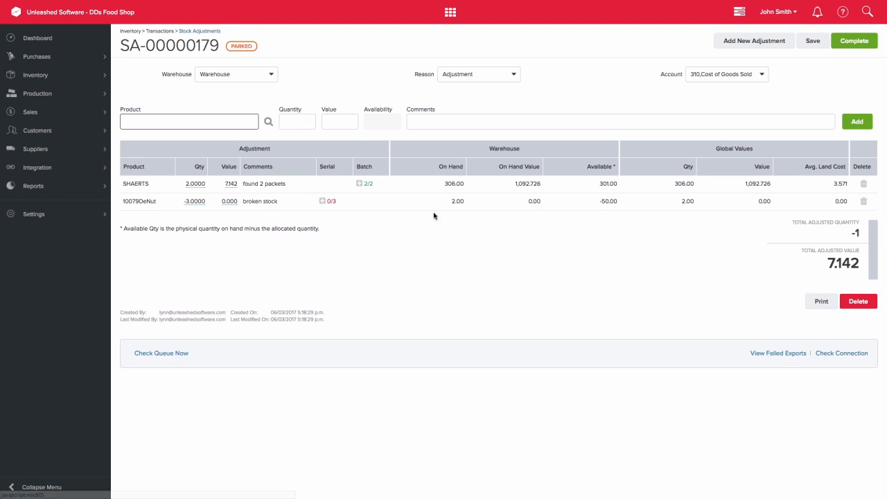
- Show the serial numbers available for the Deluxe peanuts line (Serial 0/3)
left_click(321, 201)
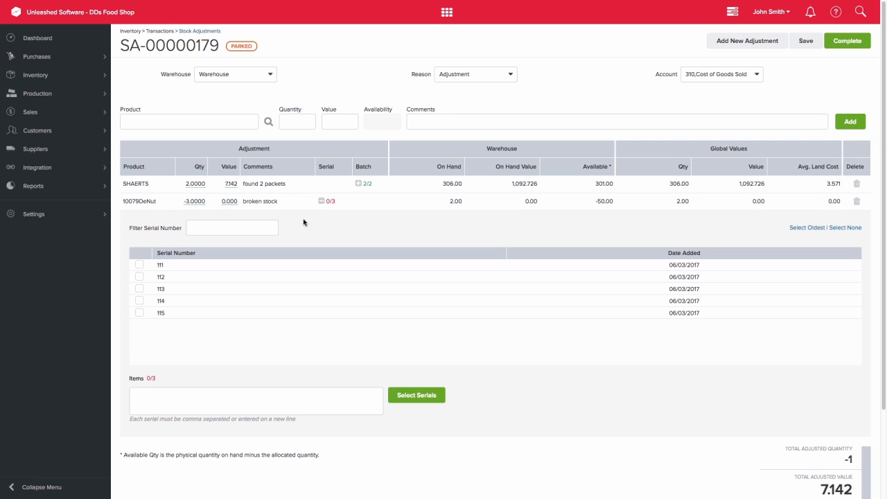
left_click(139, 288)
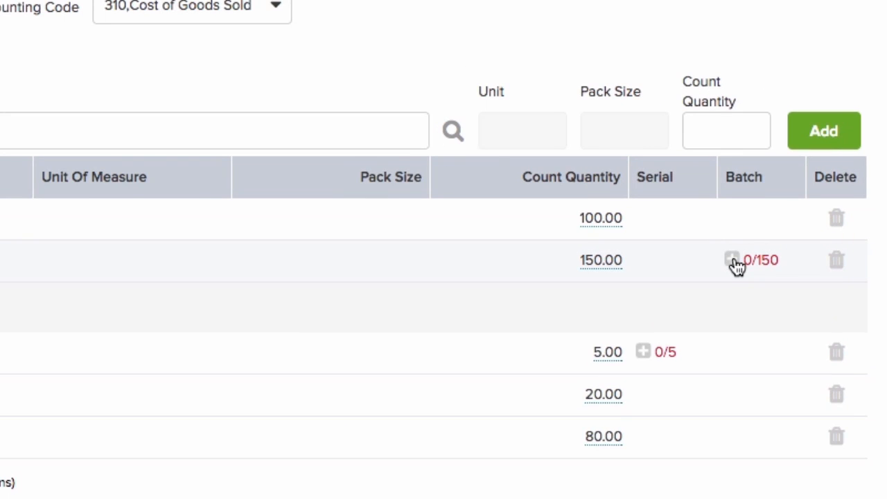
- Count all 150 Sweethearts Candy against batch 112233, bringing the tally to 150/150
left_click(730, 261)
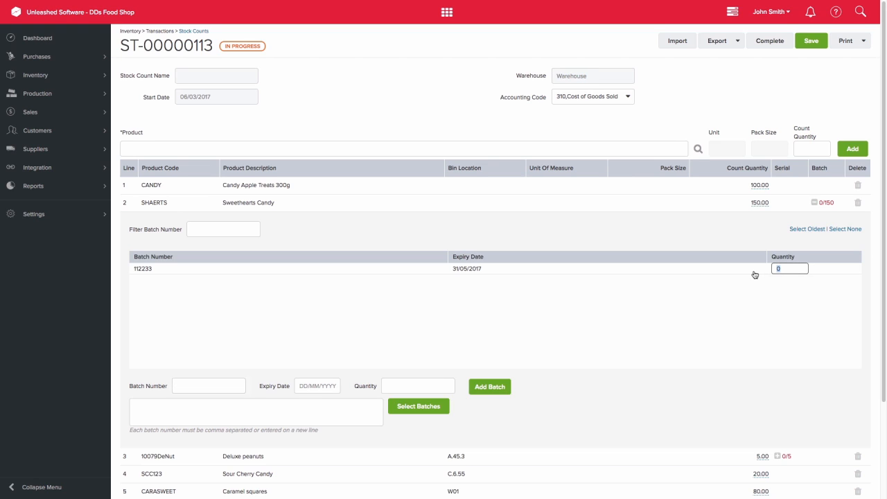
type("1")
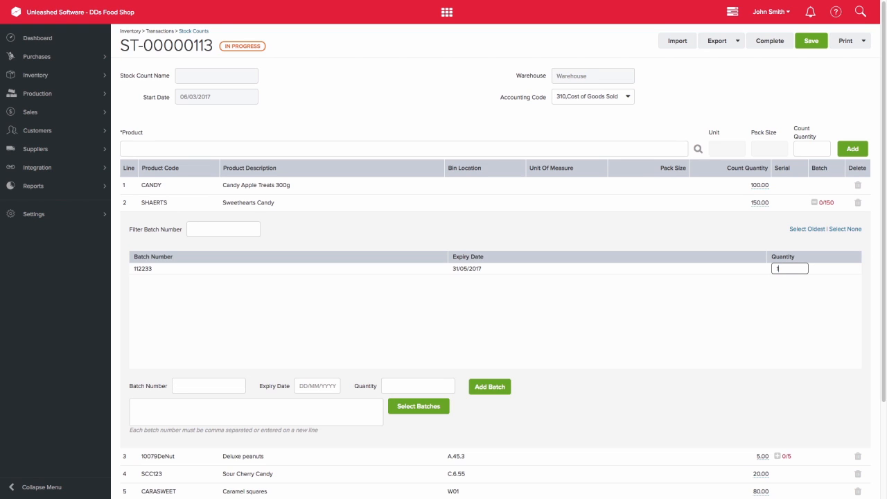
type("150")
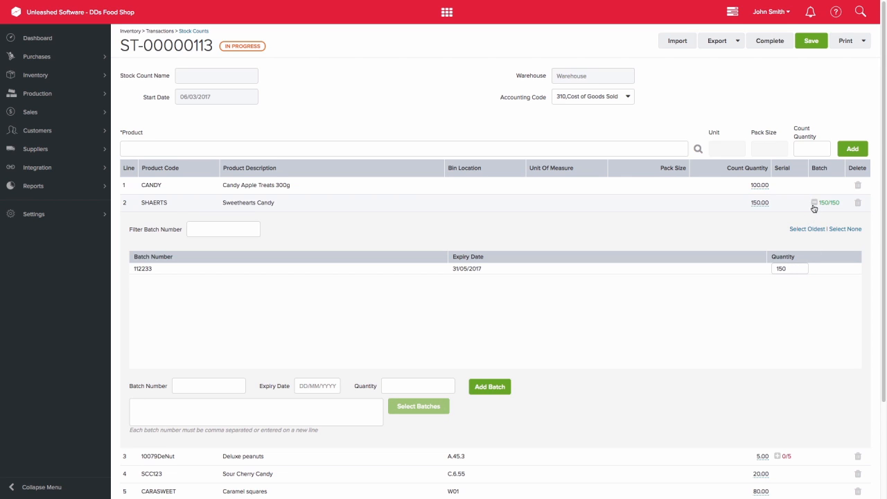
left_click(814, 205)
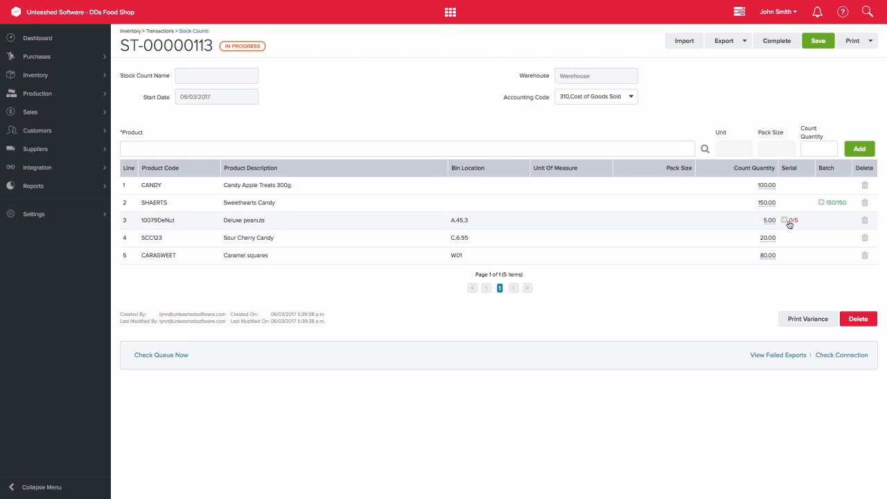
- Record serials 201–205 for the five counted Deluxe peanuts (5/5)
left_click(790, 221)
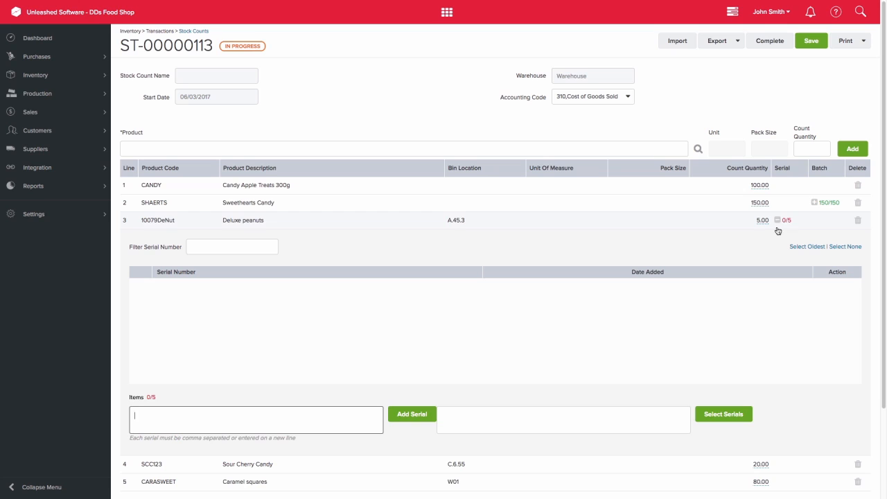
type("201")
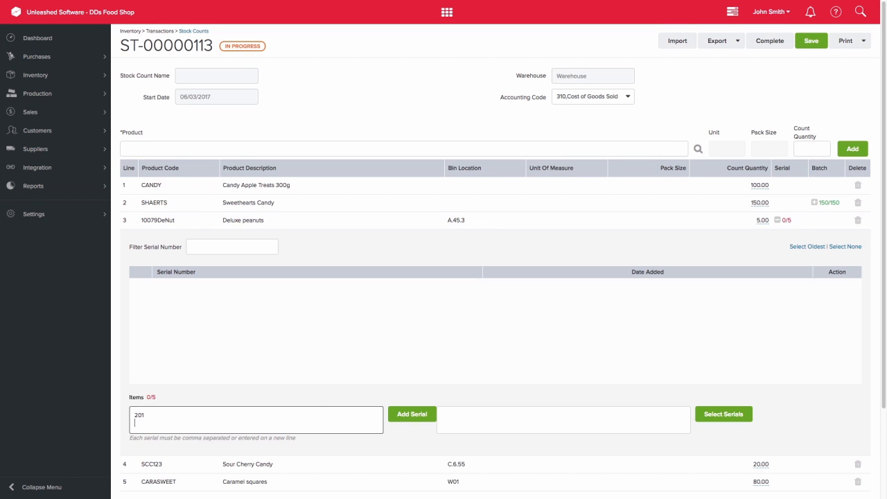
left_click(411, 413)
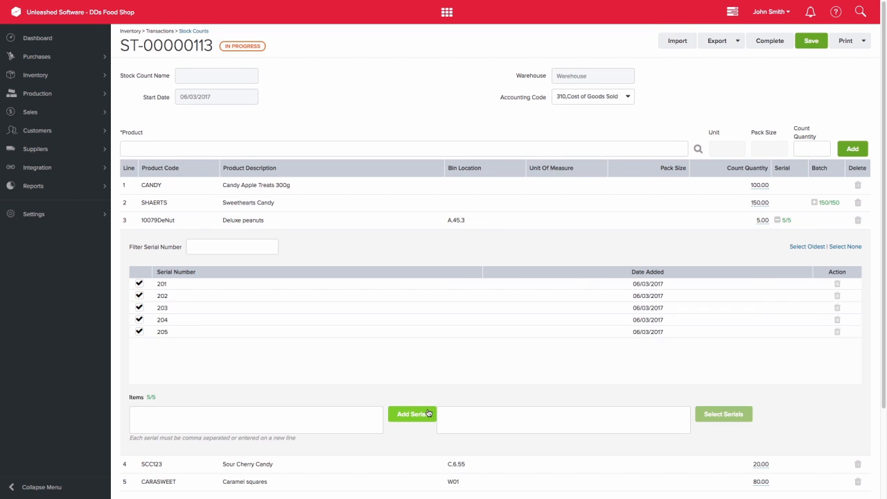
mouse_move(712, 258)
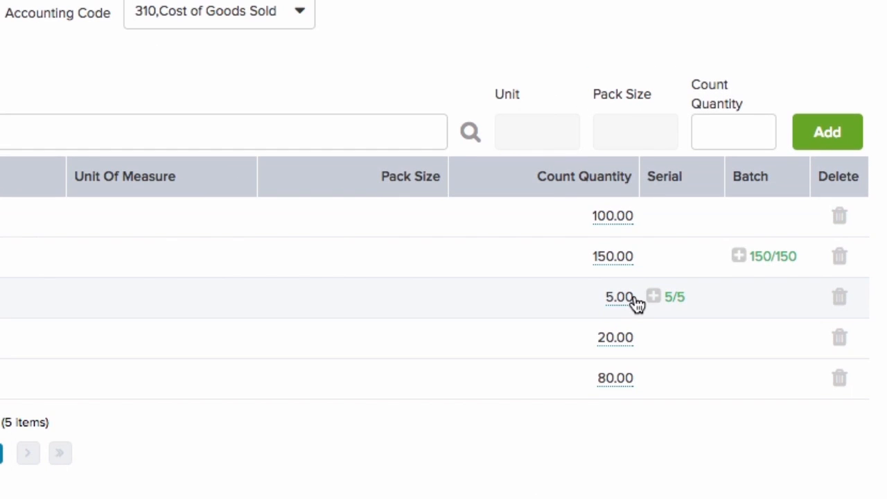
mouse_move(727, 424)
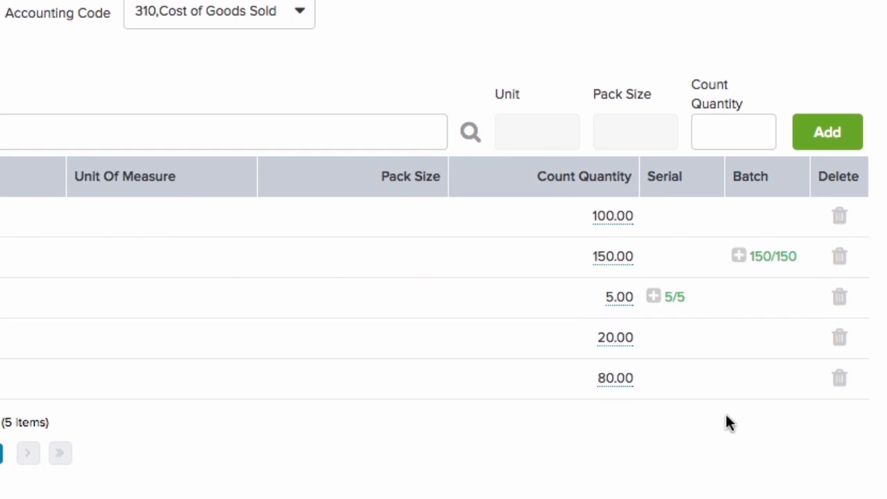